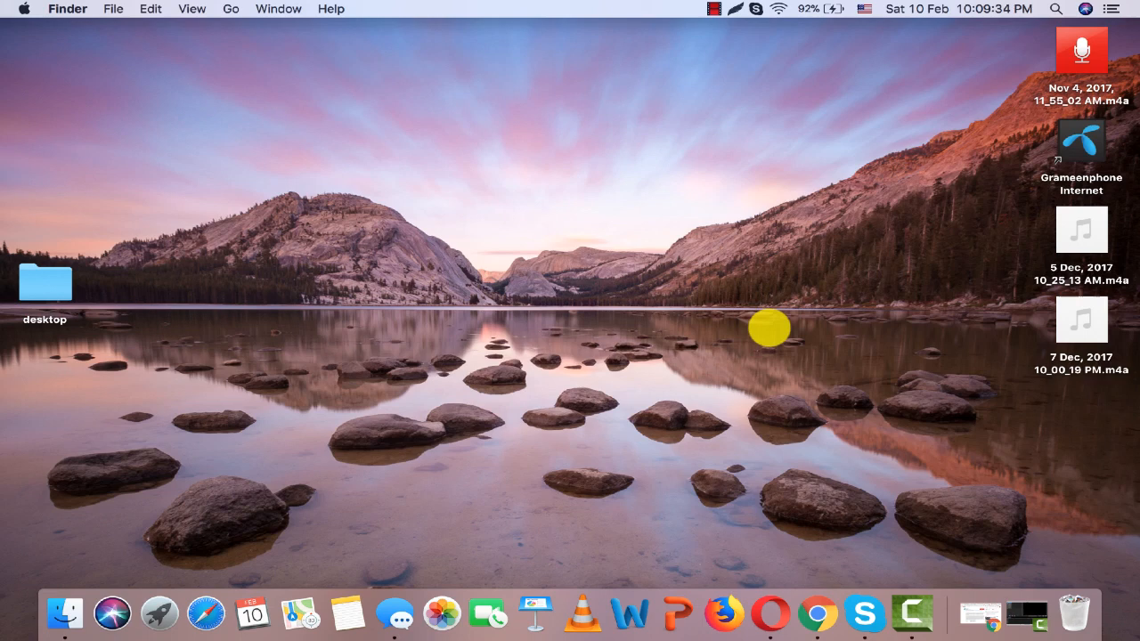
Step: Capture the whole screen with Command+Shift+3 so the image lands on the desktop
key(cmd+shift+3)
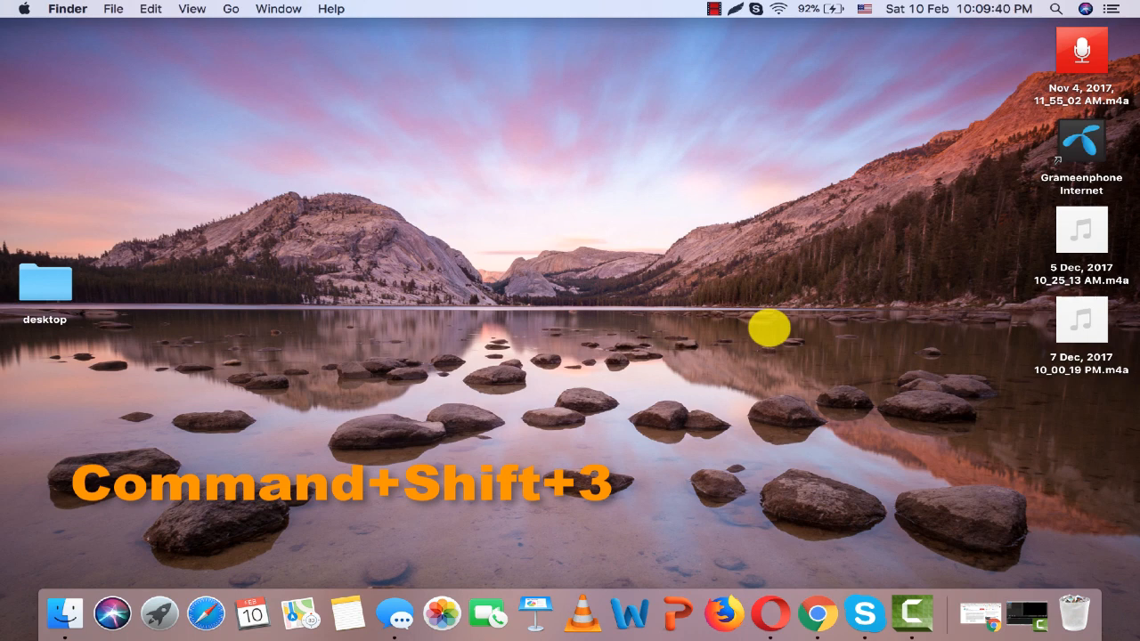
key(cmd+shift+3)
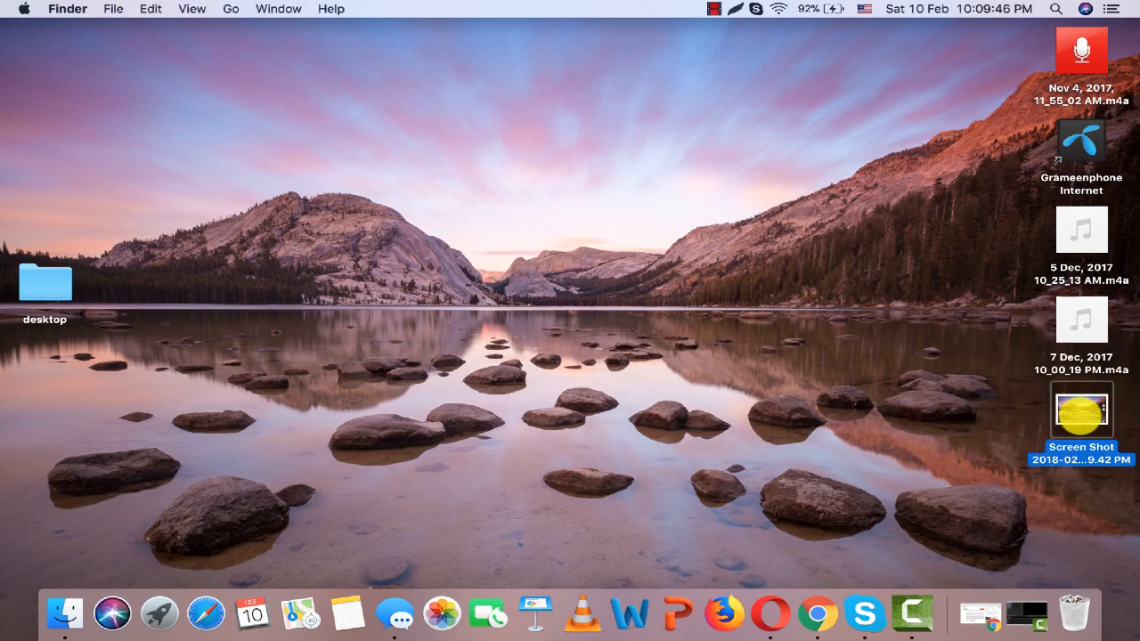
double_click(1081, 408)
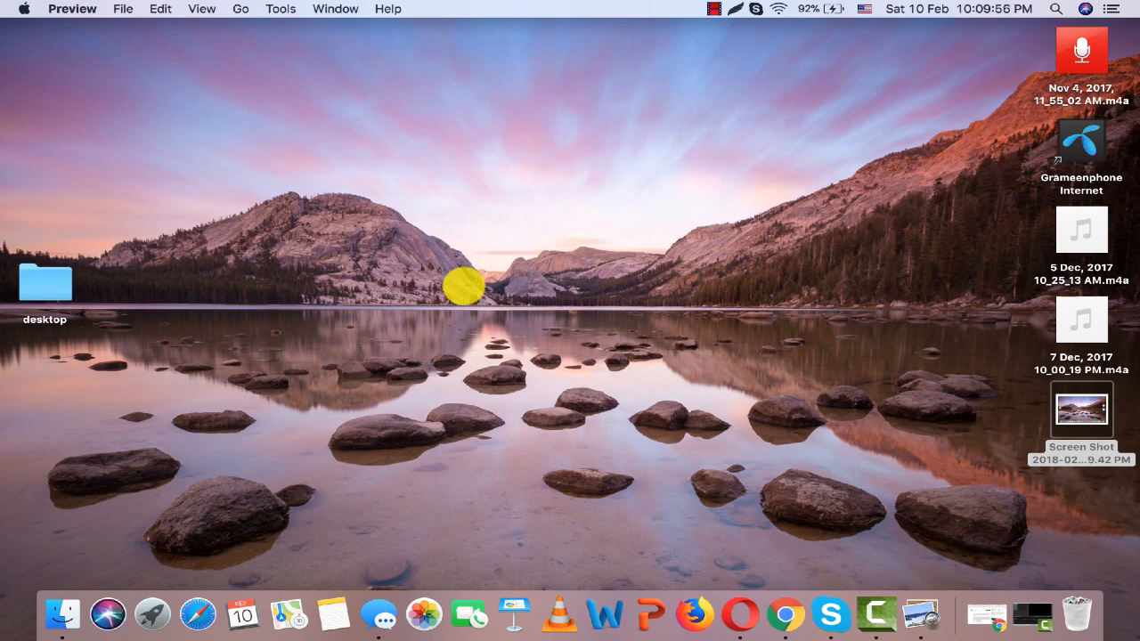
Step: Capture a region around the mountain peak with Command+Shift+4 and view the new Screen Shot file
key(cmd+shift+4)
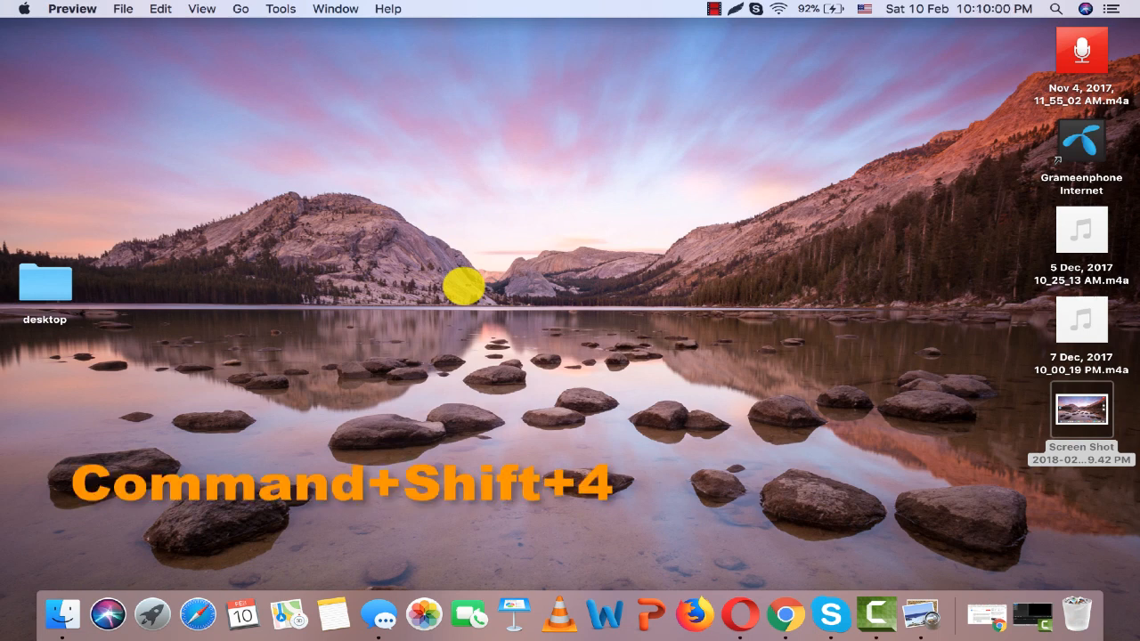
mouse_move(372, 200)
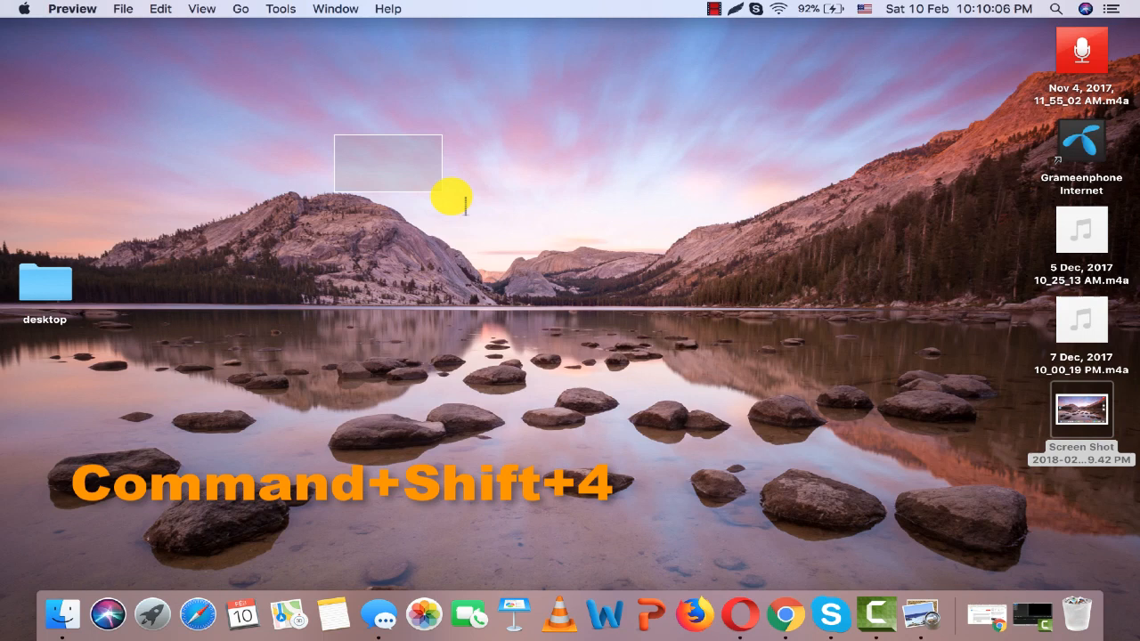
drag(449, 198, 597, 342)
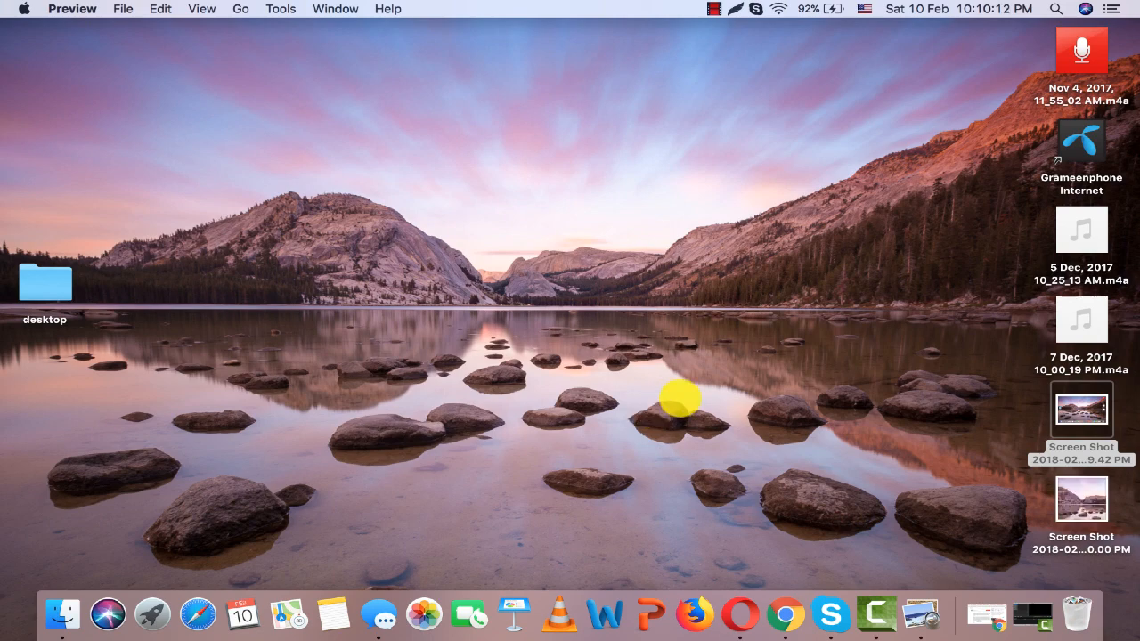
double_click(1082, 499)
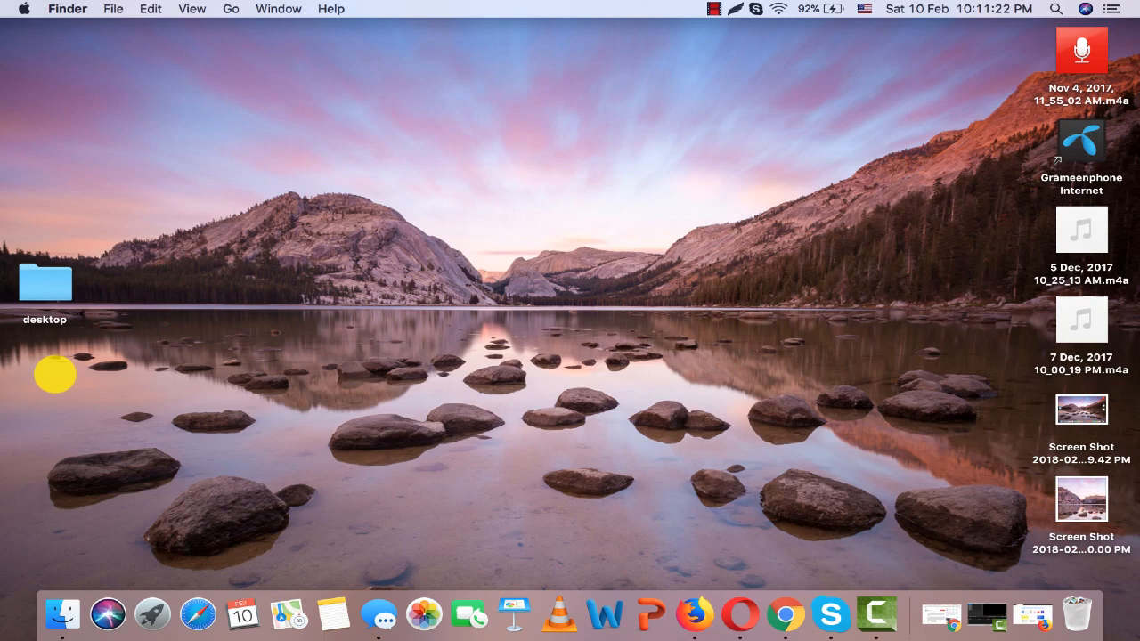
Step: Search Google in Firefox for 'lightshot' and reach the Lightshot download page
click(695, 614)
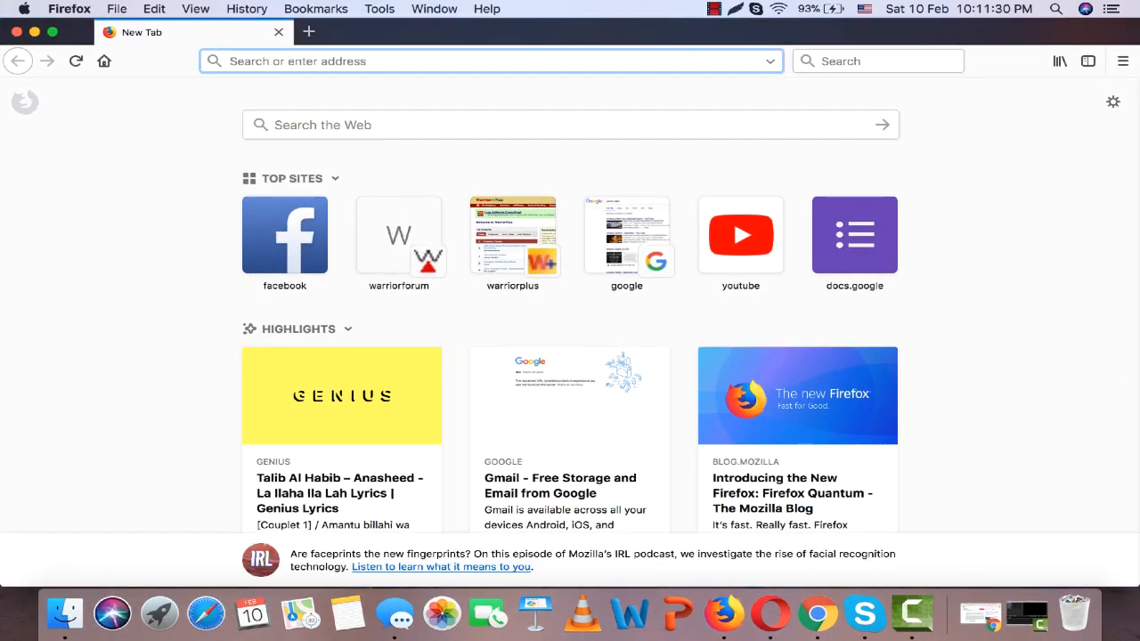
text(lightshot for mac)
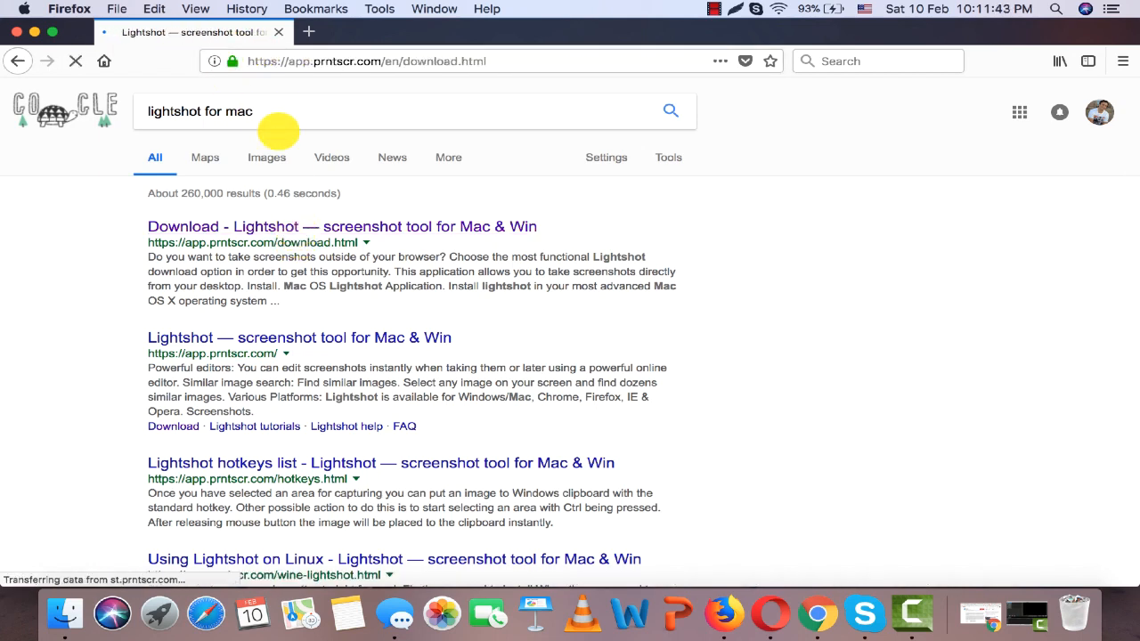
click(342, 227)
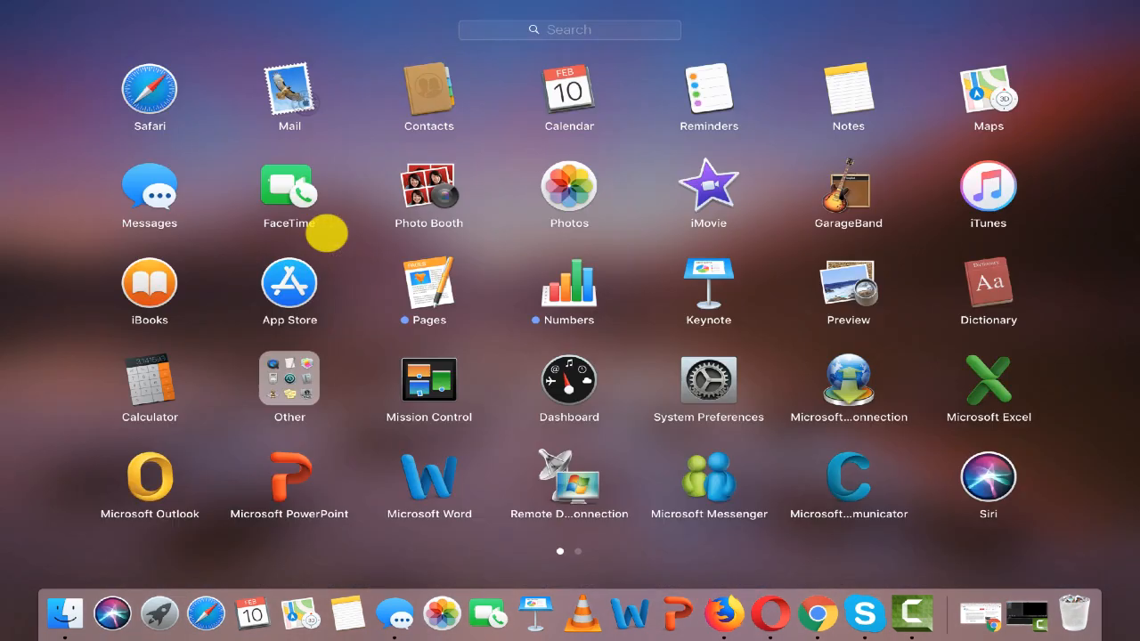
Step: Start a Lightshot capture from its menu-bar icon with Command+Shift+9
scroll(left, 3)
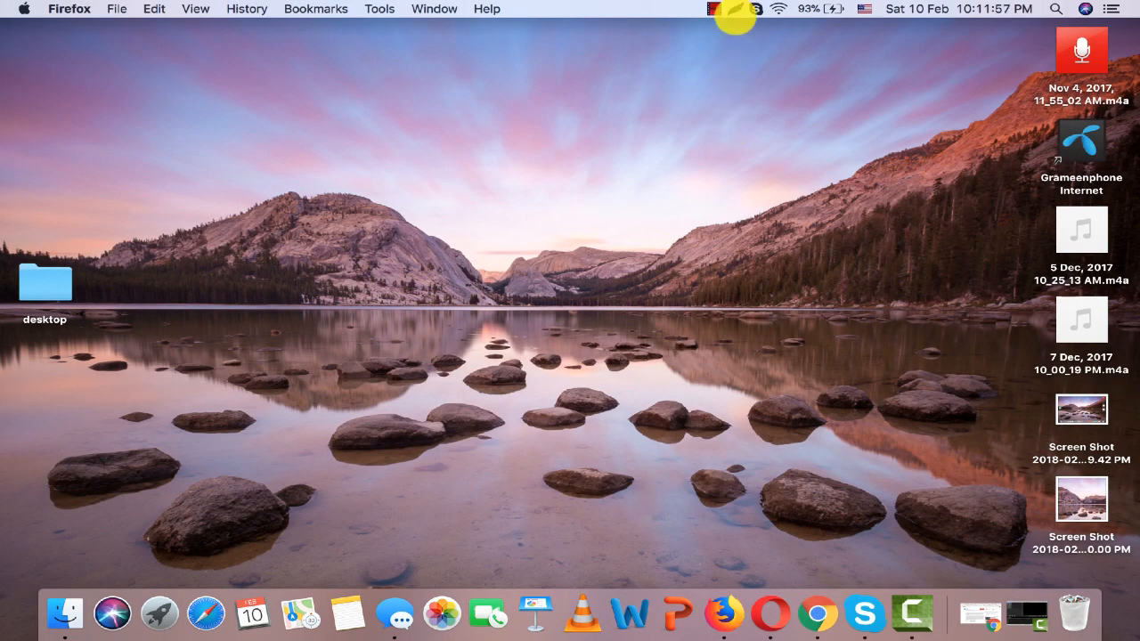
click(736, 11)
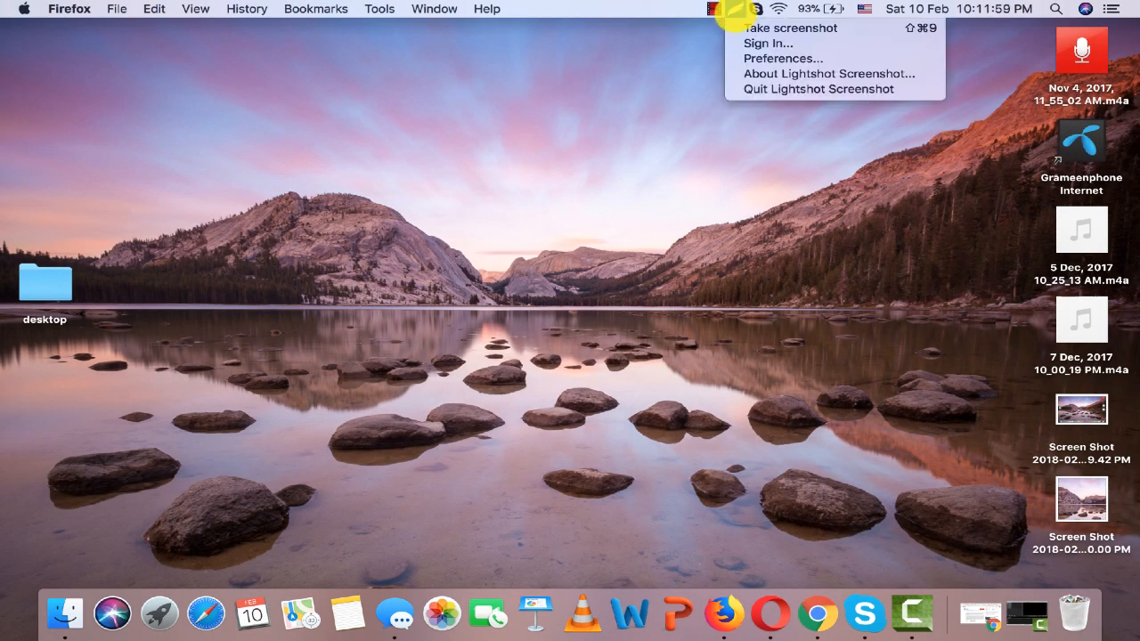
mouse_move(787, 28)
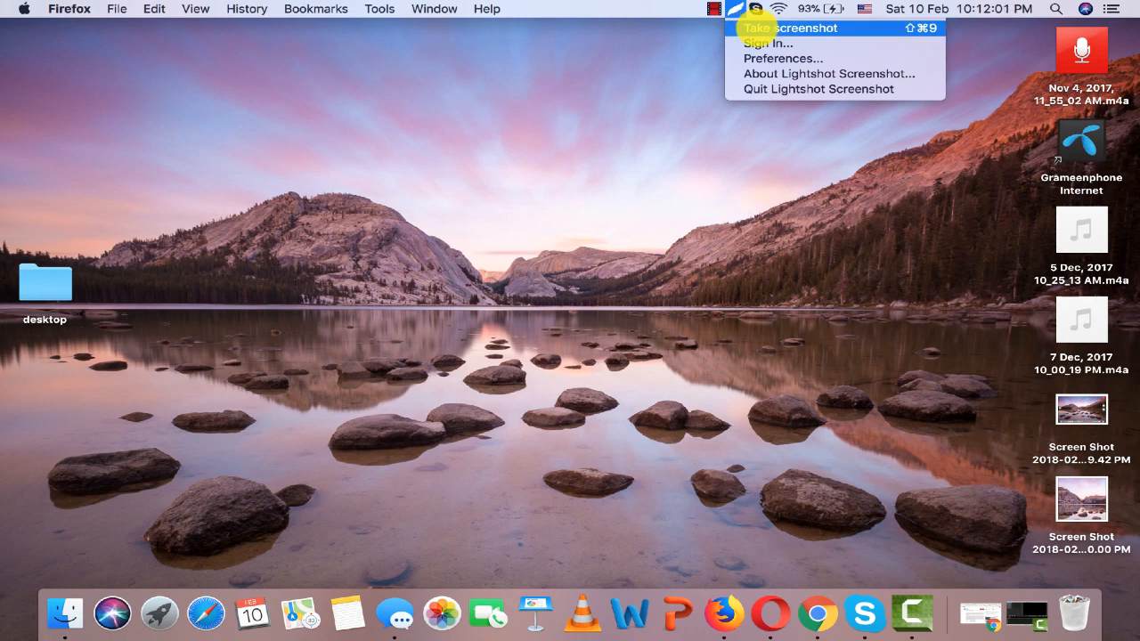
key(cmd+shift+9)
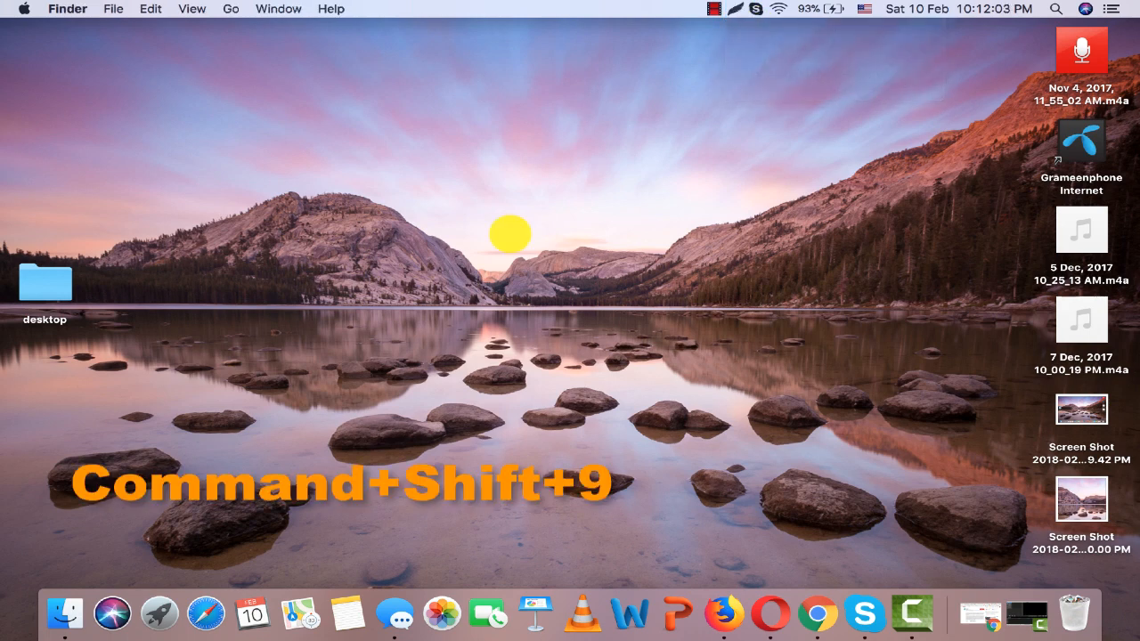